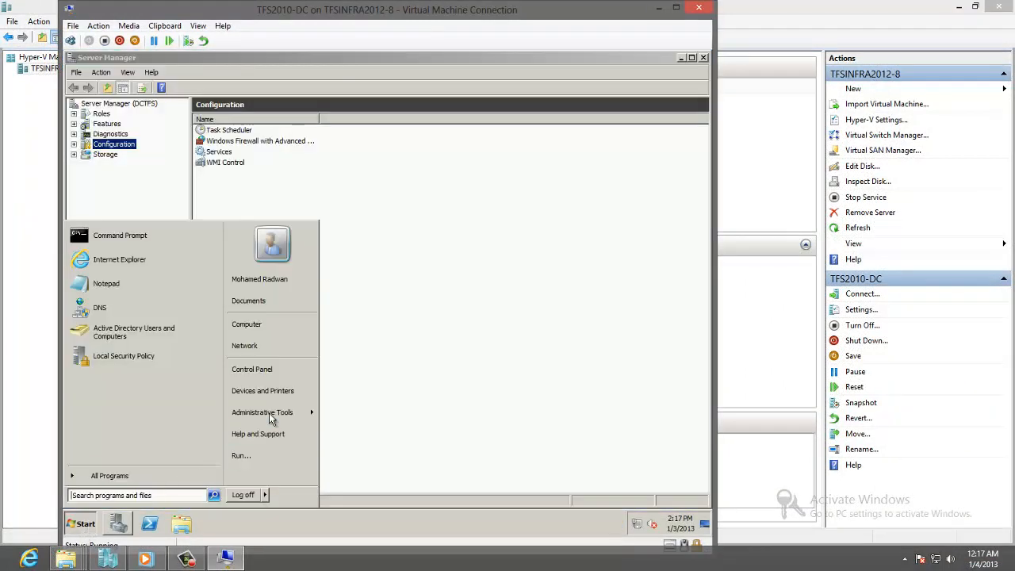
Step: Browse Administrative Tools on the DC VM, then close its Virtual Machine Connection window
left_click(262, 411)
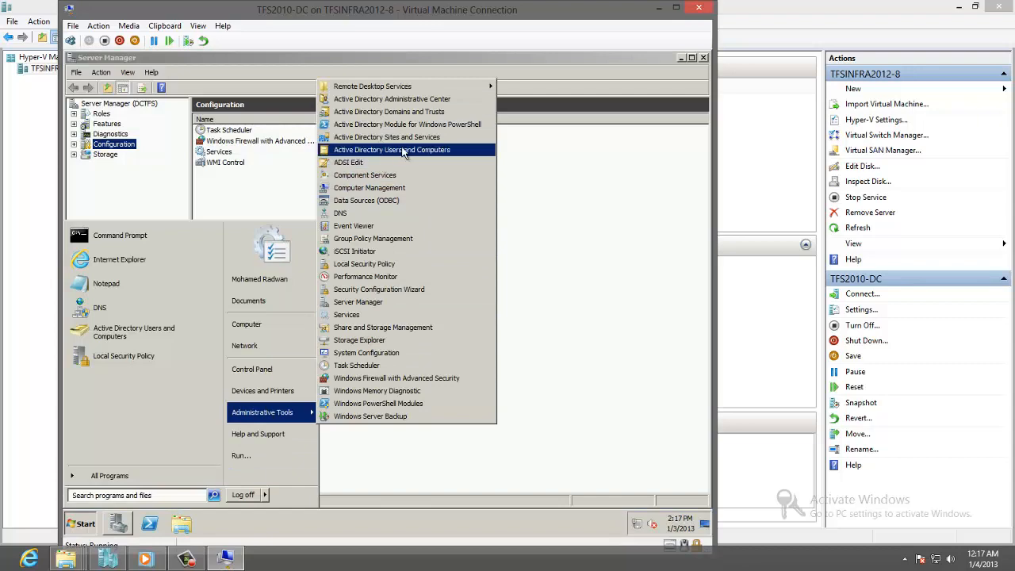
left_click(391, 150)
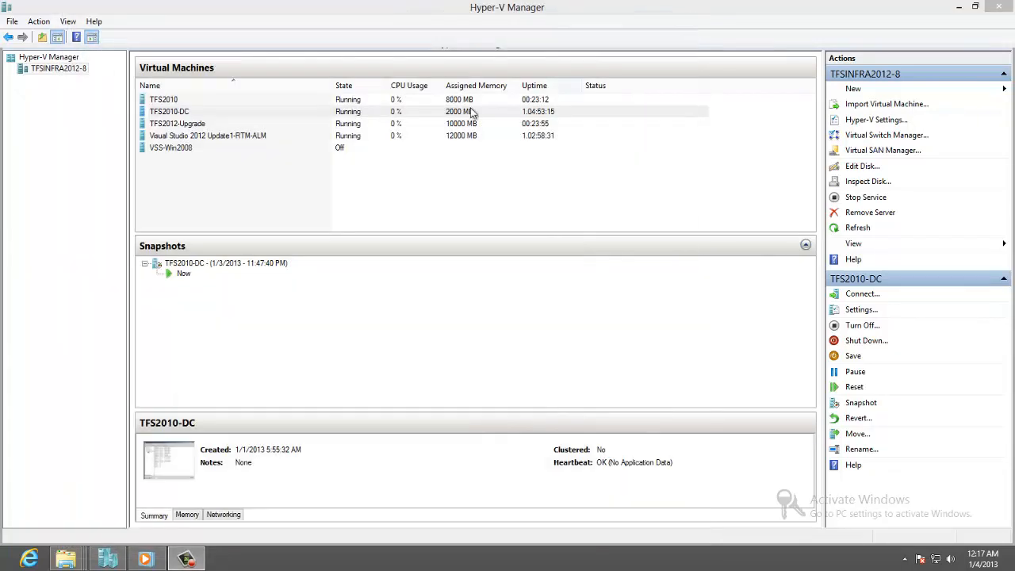
Step: Connect to TFS2010 and launch Team Foundation Administration Console from Microsoft Team Foundation Server 2010
double_click(162, 99)
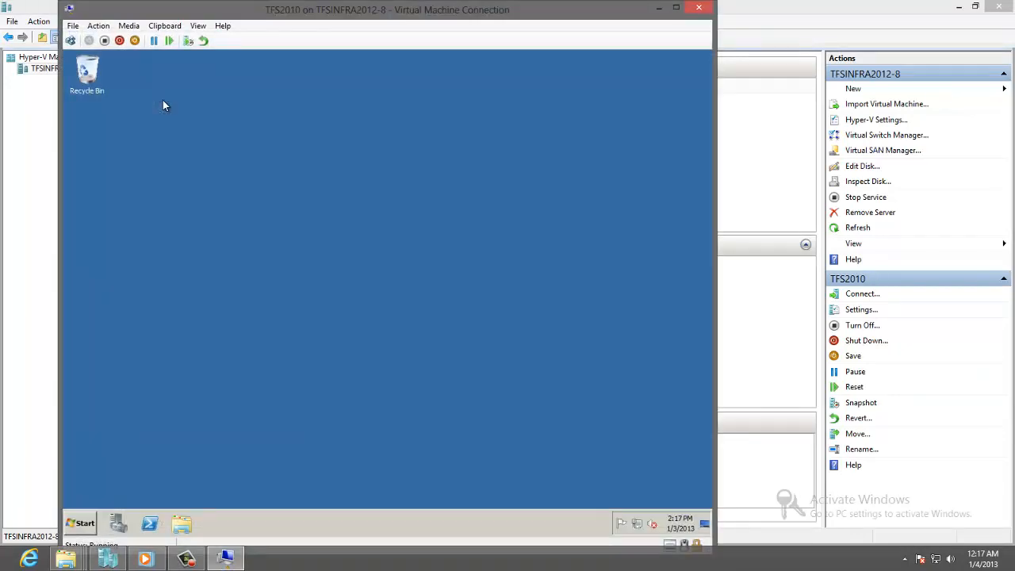
mouse_move(334, 322)
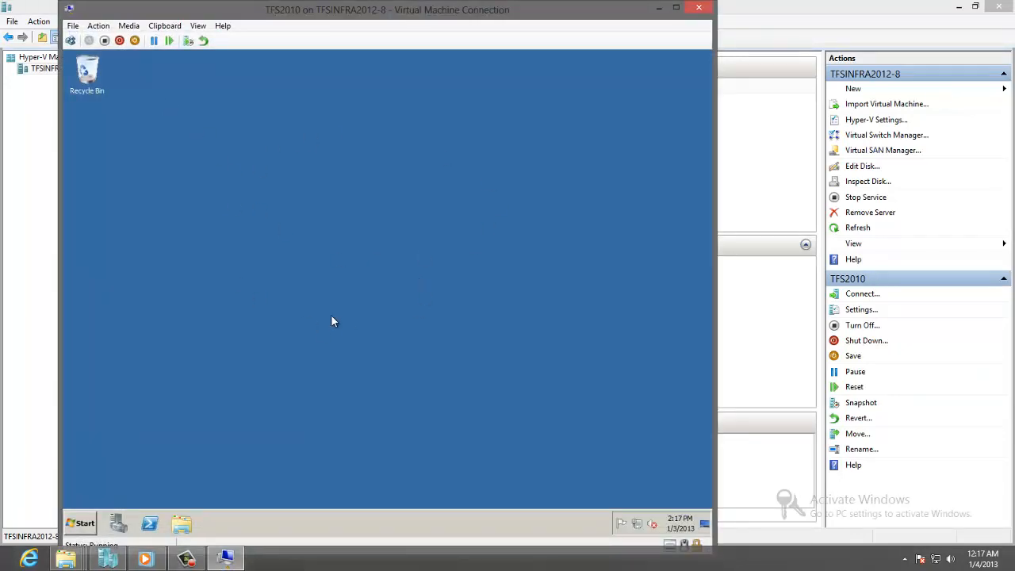
left_click(80, 523)
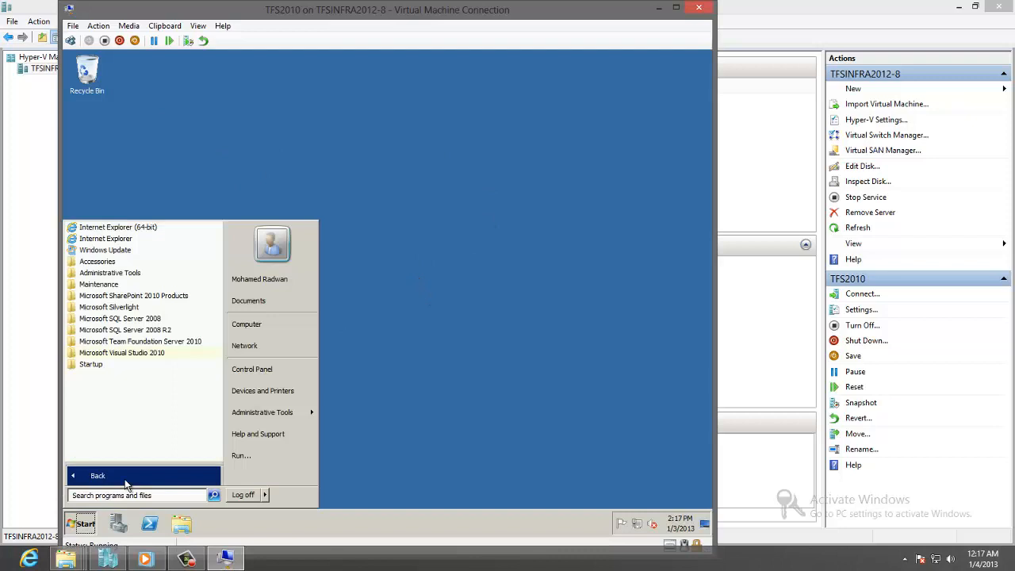
left_click(141, 341)
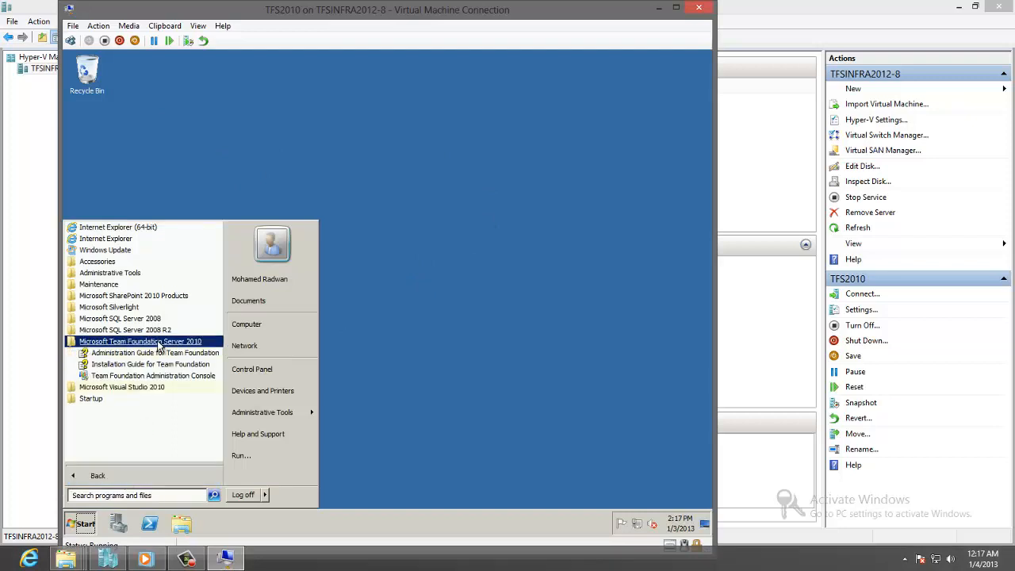
left_click(153, 376)
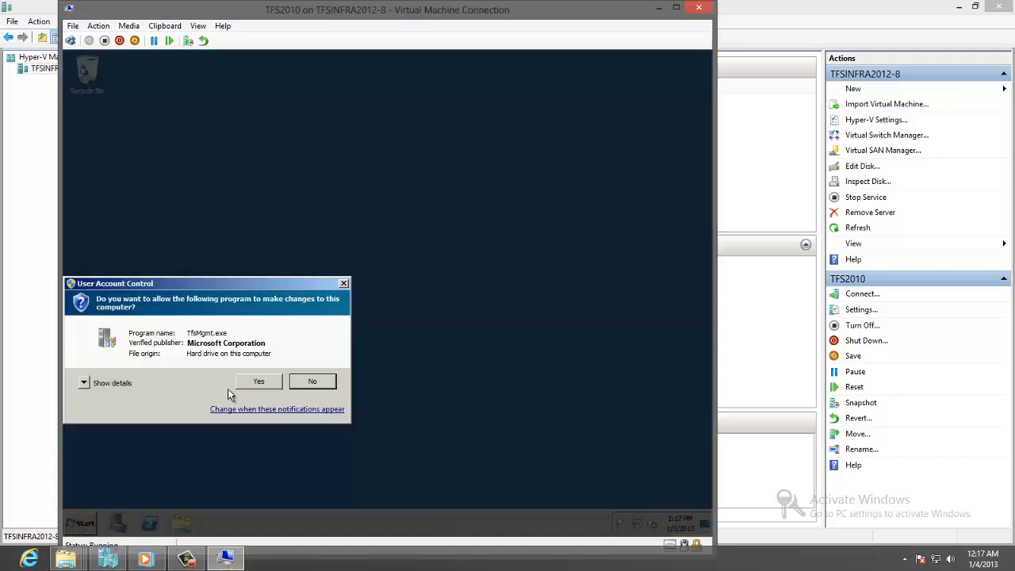
Step: Allow the console through UAC and review the Reporting and Build Configuration settings
left_click(258, 381)
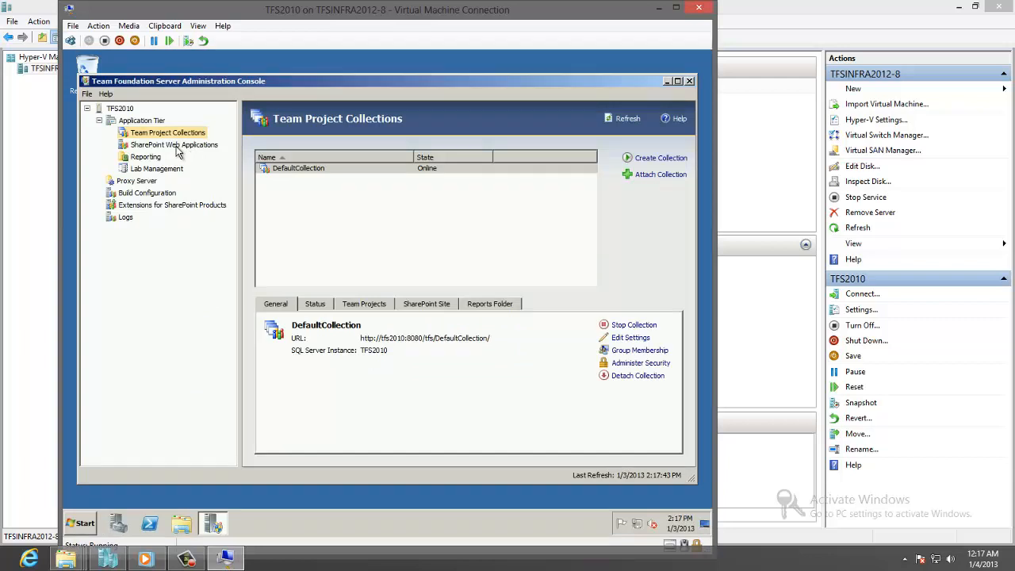
left_click(146, 156)
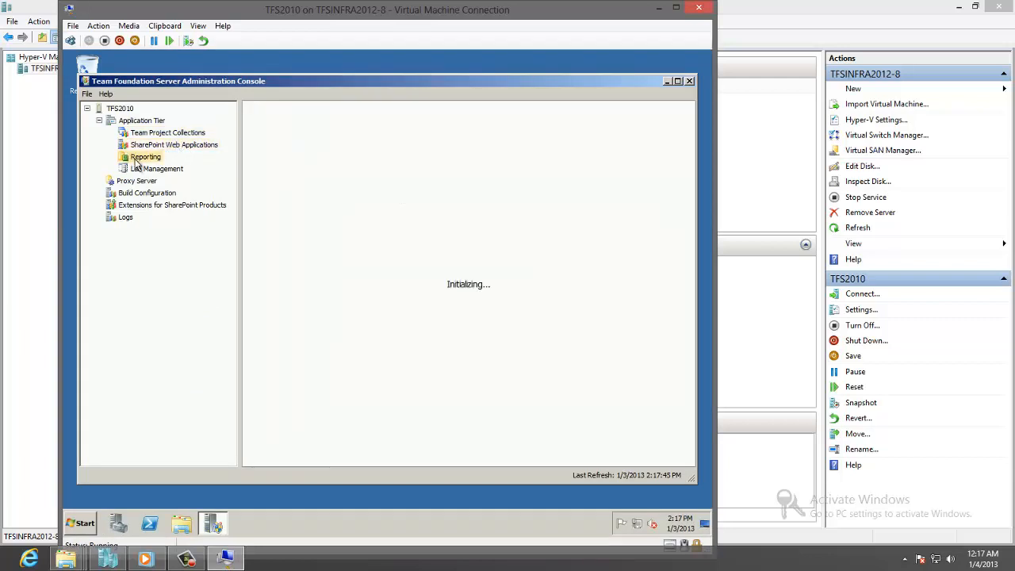
left_click(145, 156)
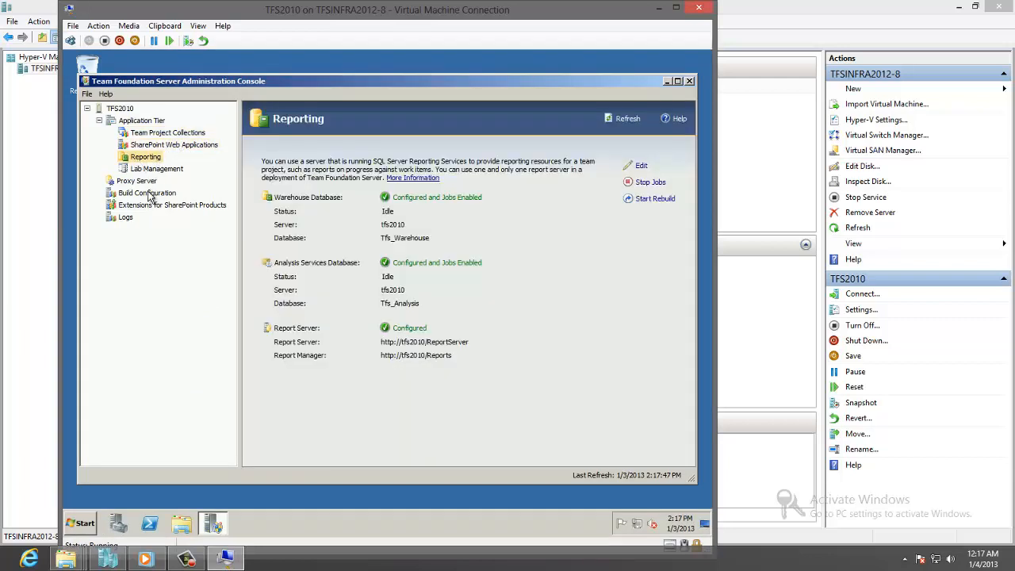
left_click(147, 193)
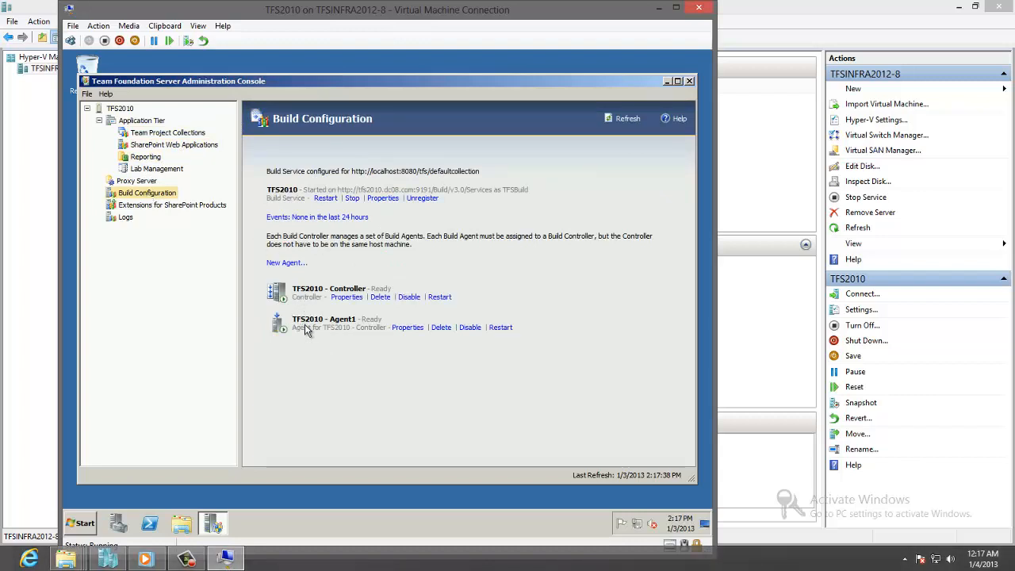
left_click(80, 523)
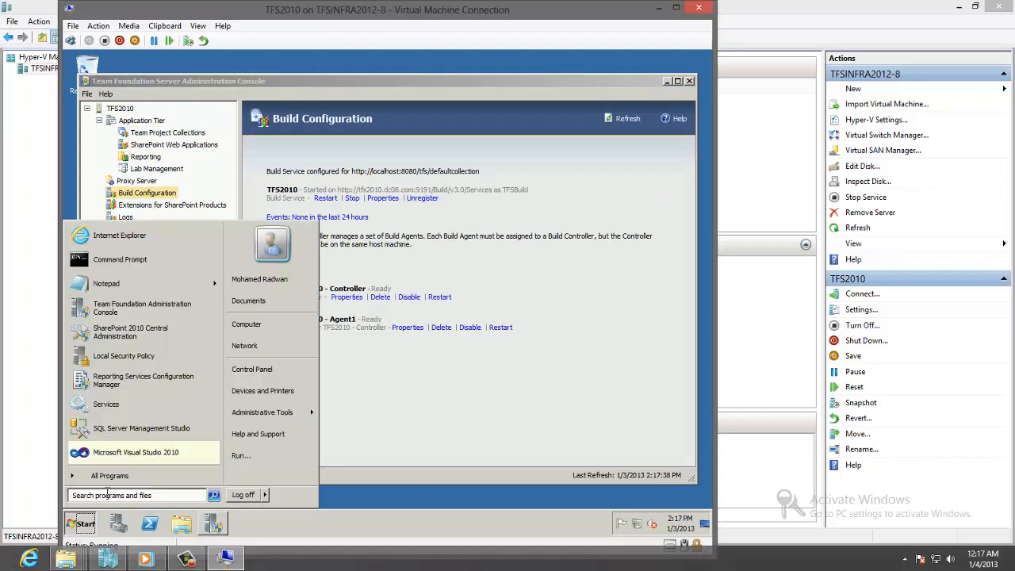
Step: Connect SQL Server Management Studio to TFS2010 Reporting Services and Analysis Services, then close it
left_click(141, 428)
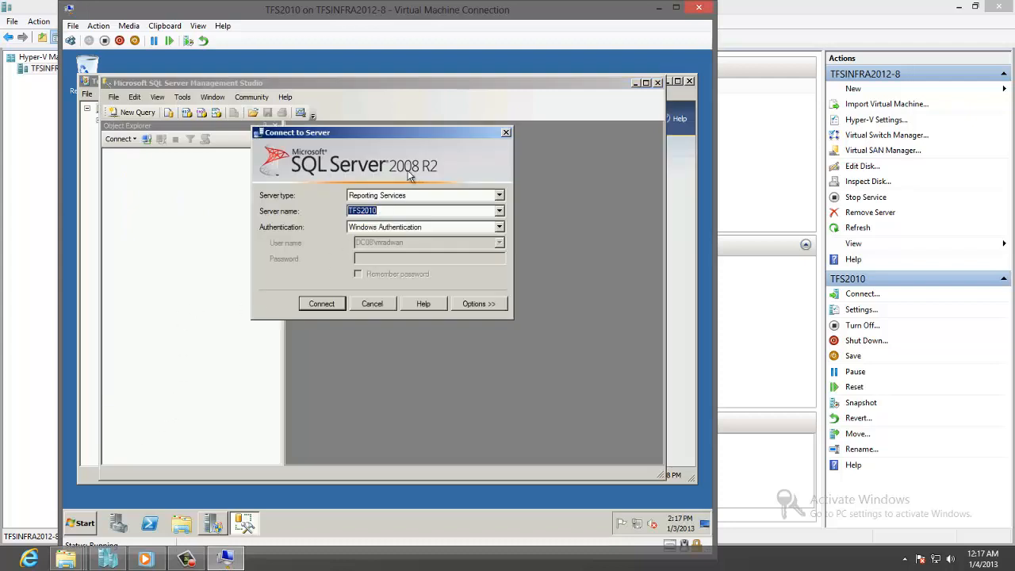
left_click(321, 303)
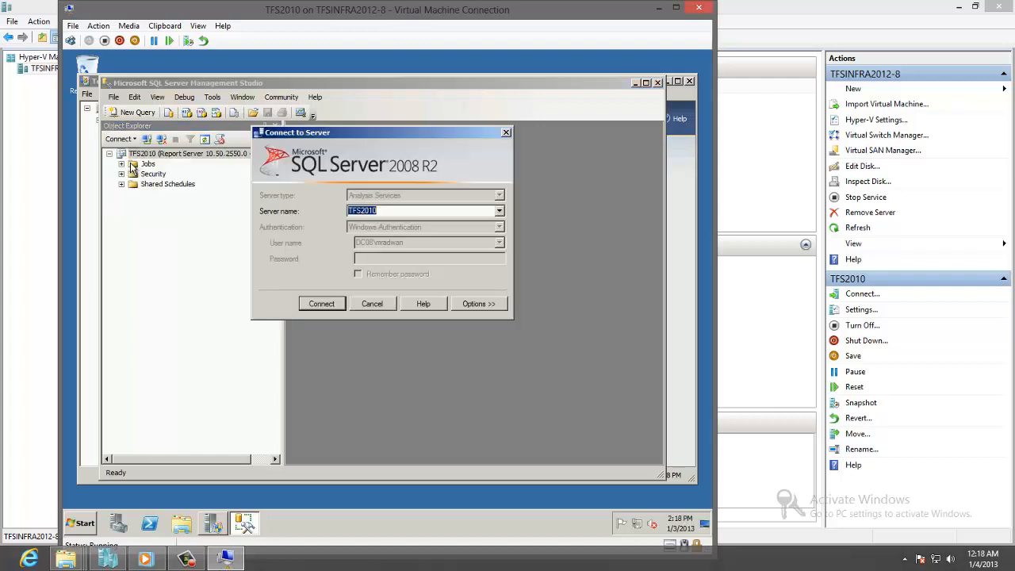
left_click(321, 303)
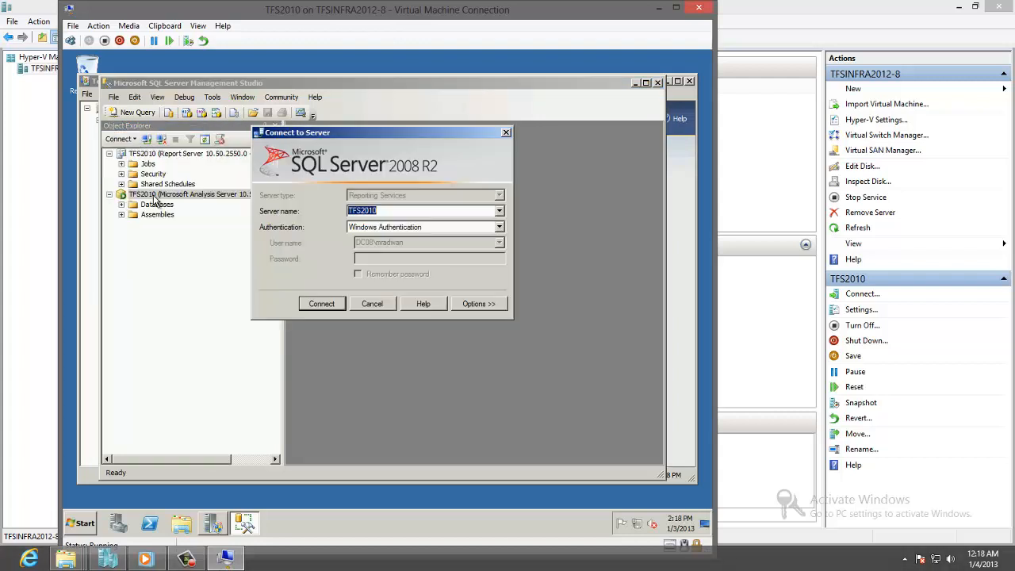
left_click(321, 303)
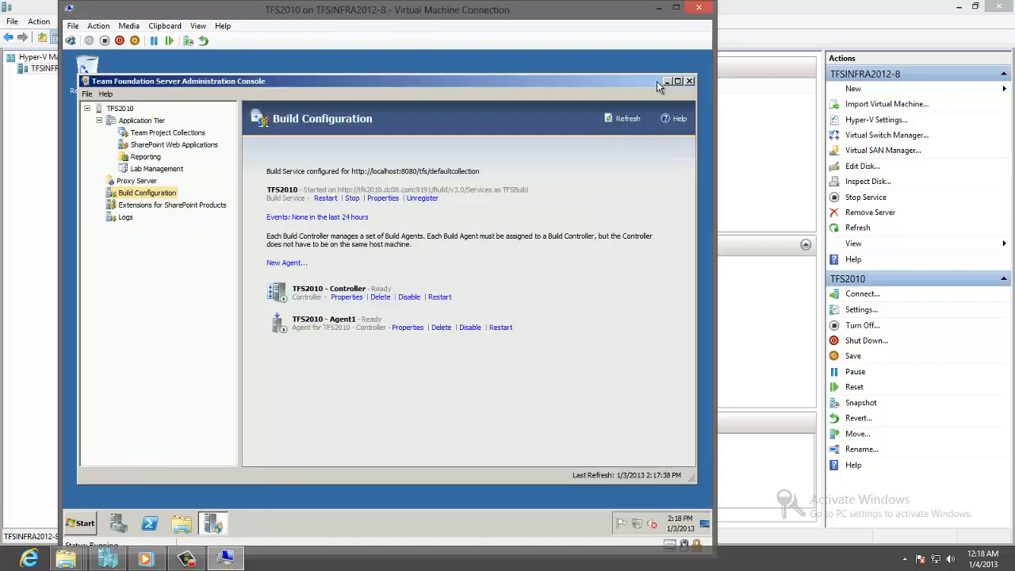
Step: Close the Team Foundation Administration Console and open Control Panel from the Start menu
left_click(692, 81)
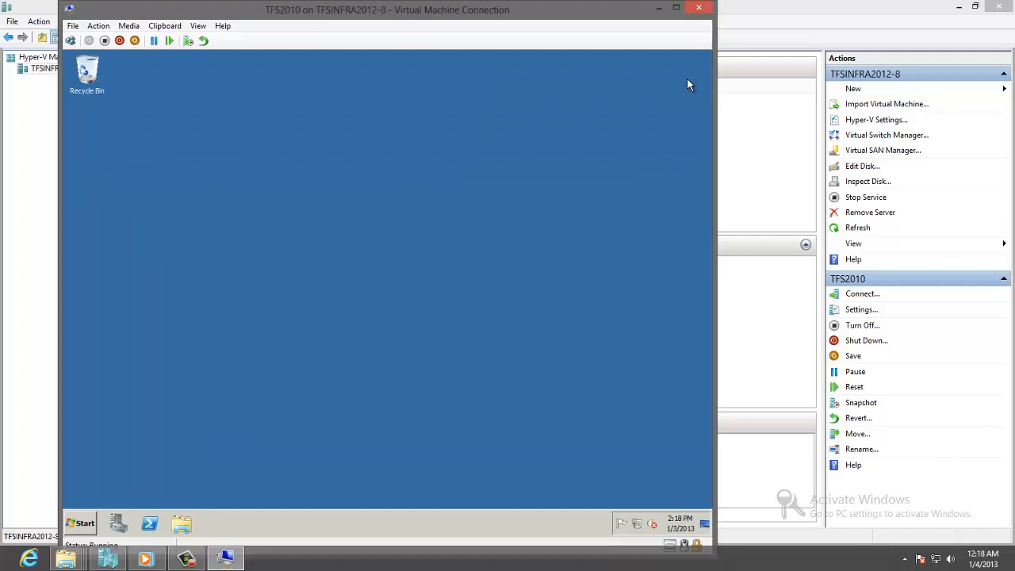
mouse_move(123, 453)
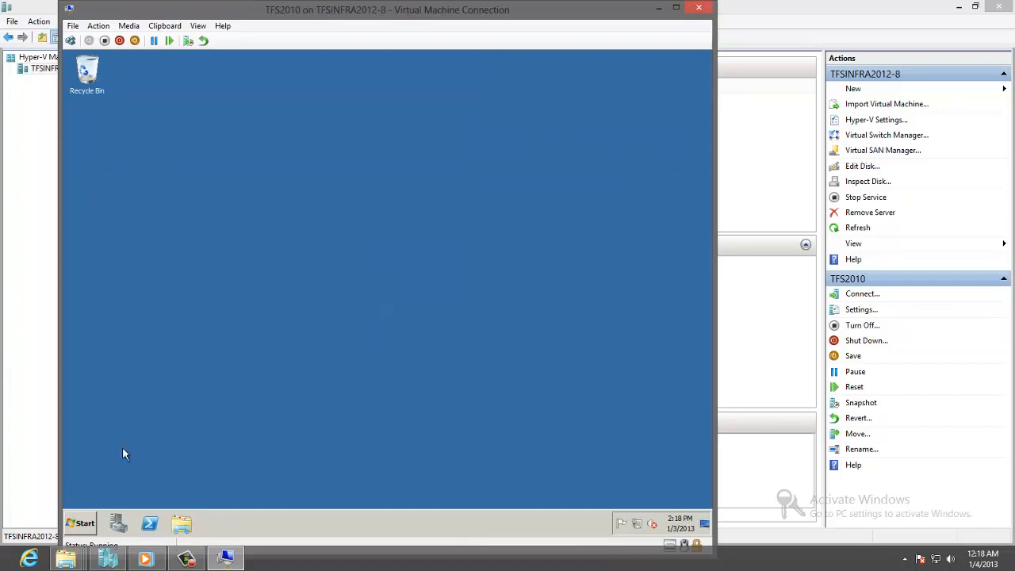
left_click(79, 522)
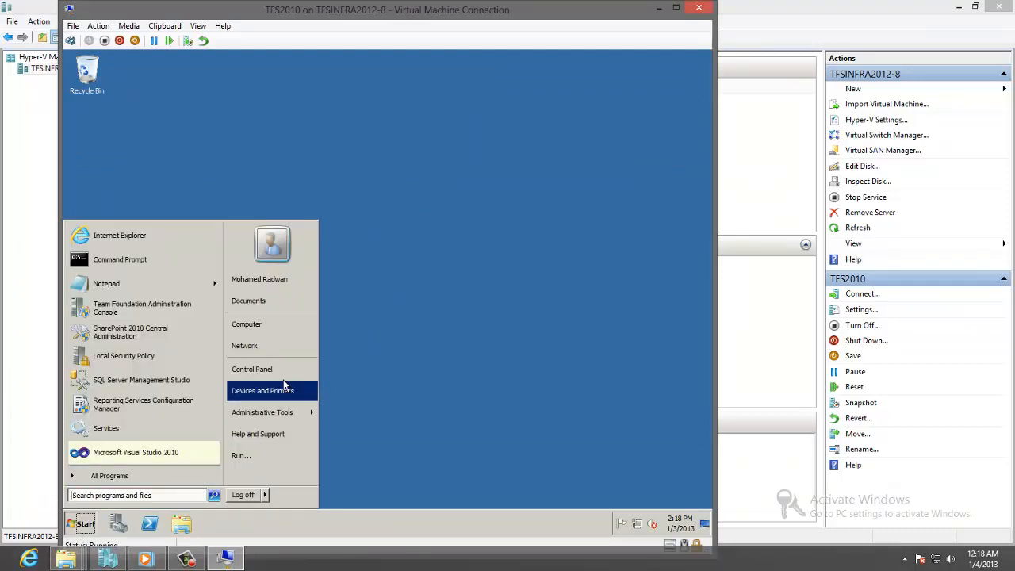
left_click(251, 369)
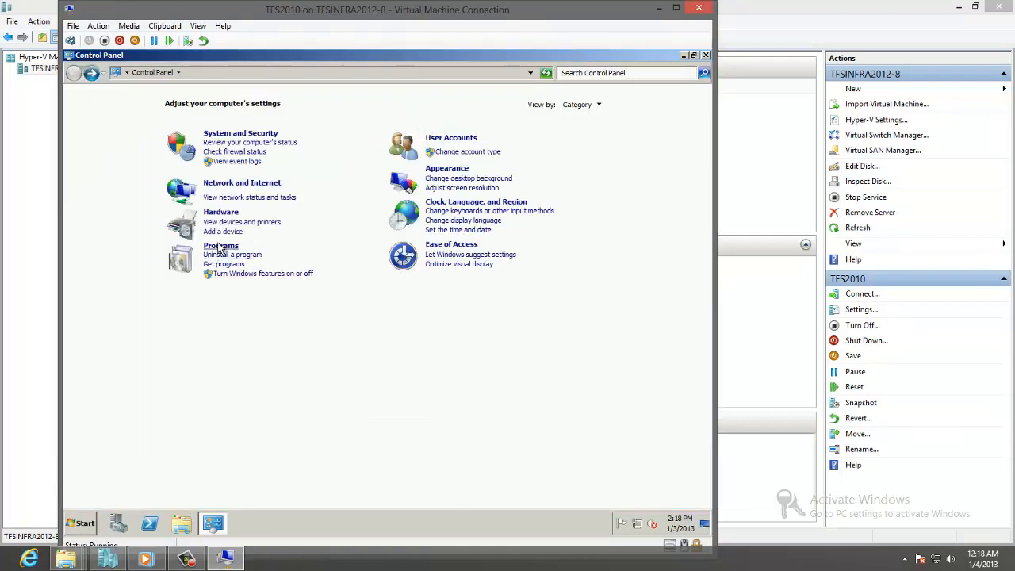
Step: Filter installed programs by 'team' and bring up Uninstall for Team Explorer 2010 - ENU
left_click(232, 254)
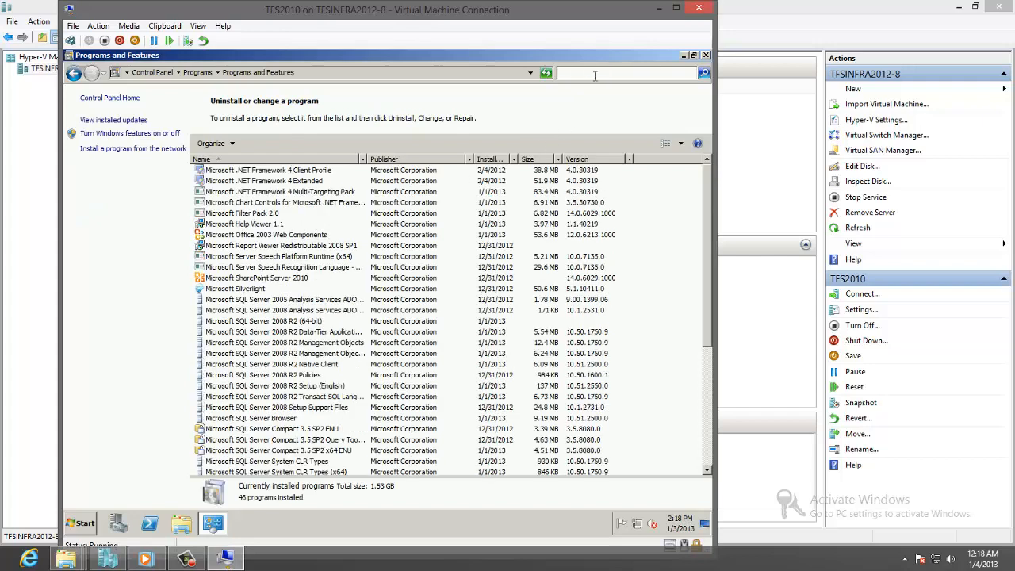
type("team")
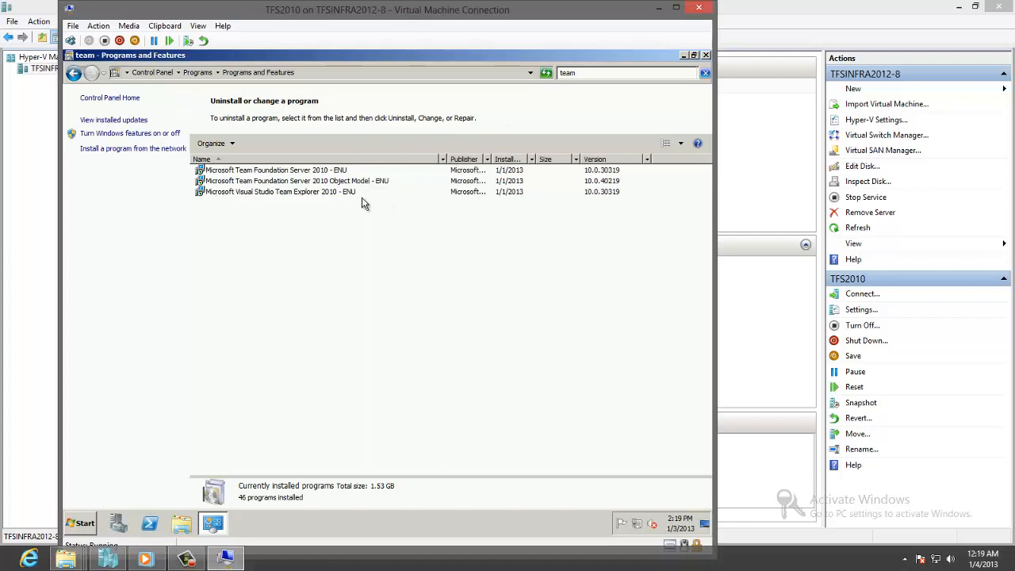
mouse_move(284, 199)
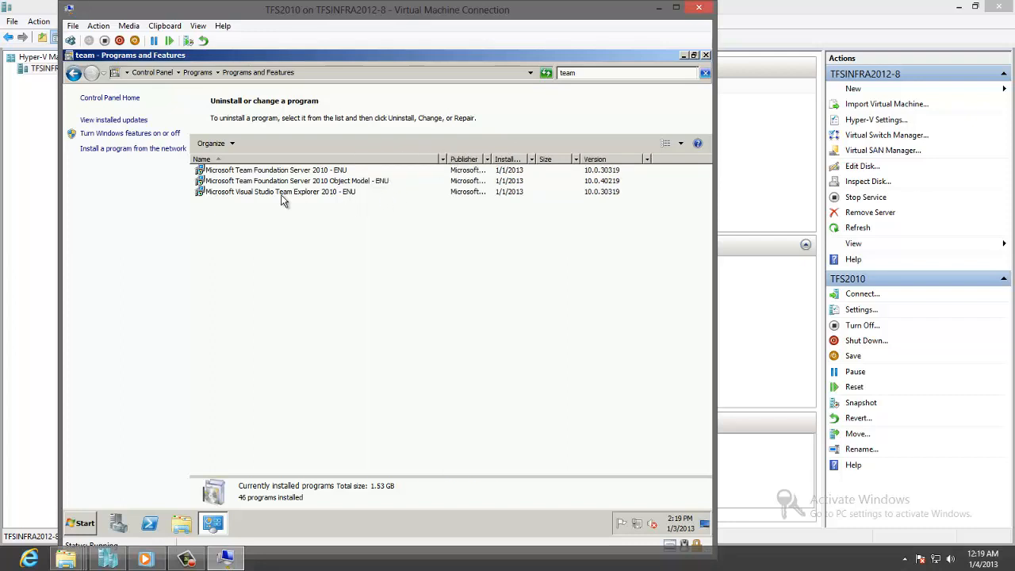
left_click(276, 170)
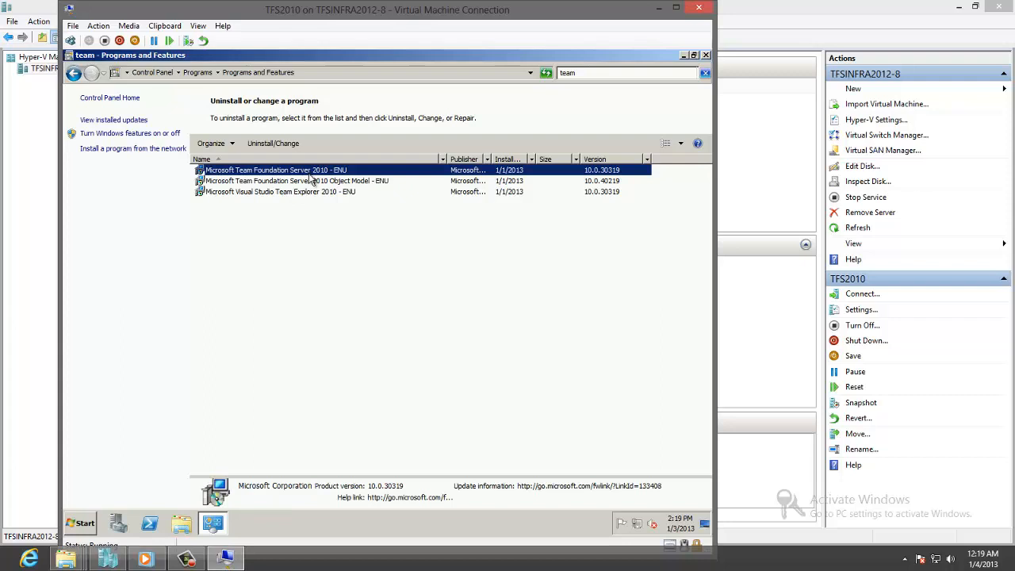
left_click(280, 191)
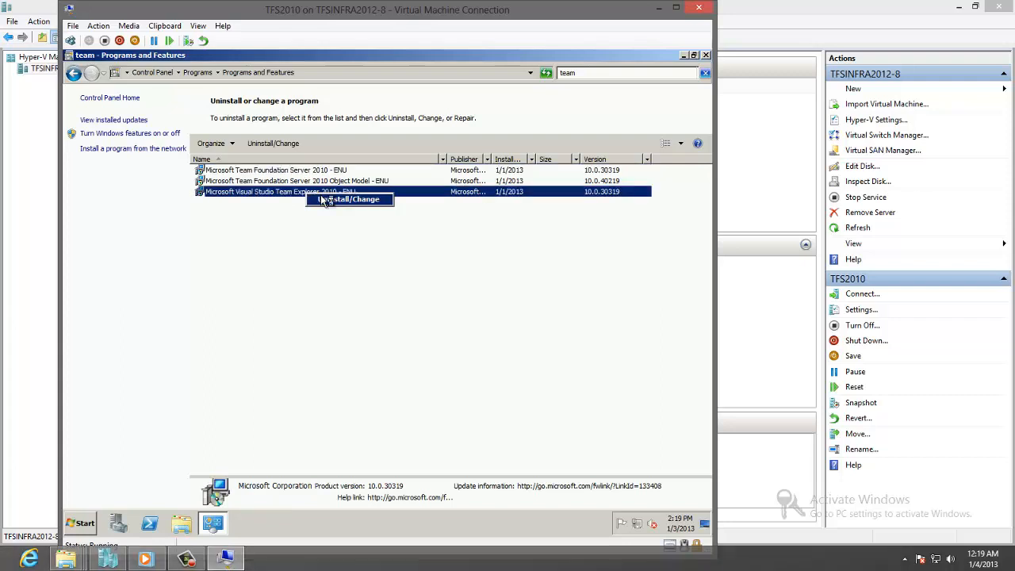
Step: Remove Visual Studio Team Explorer 2010 via its setup wizard, then select Team Foundation Server 2010 - ENU
left_click(349, 200)
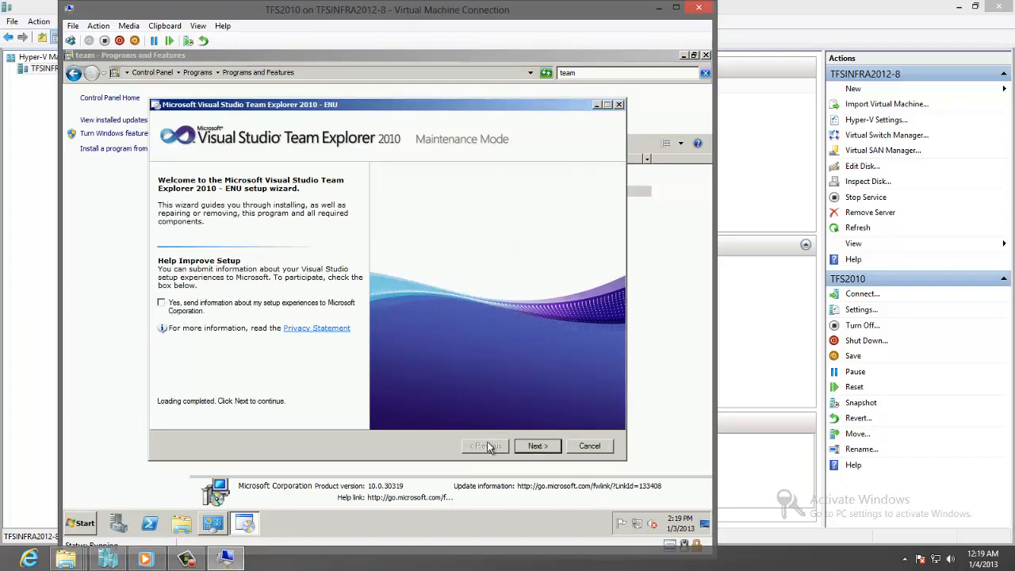
left_click(537, 446)
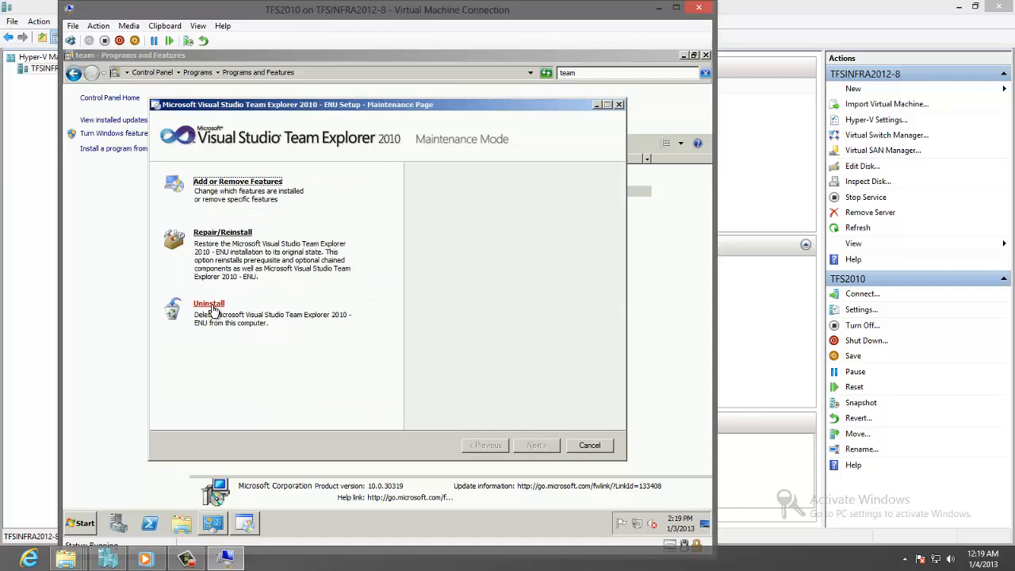
left_click(208, 304)
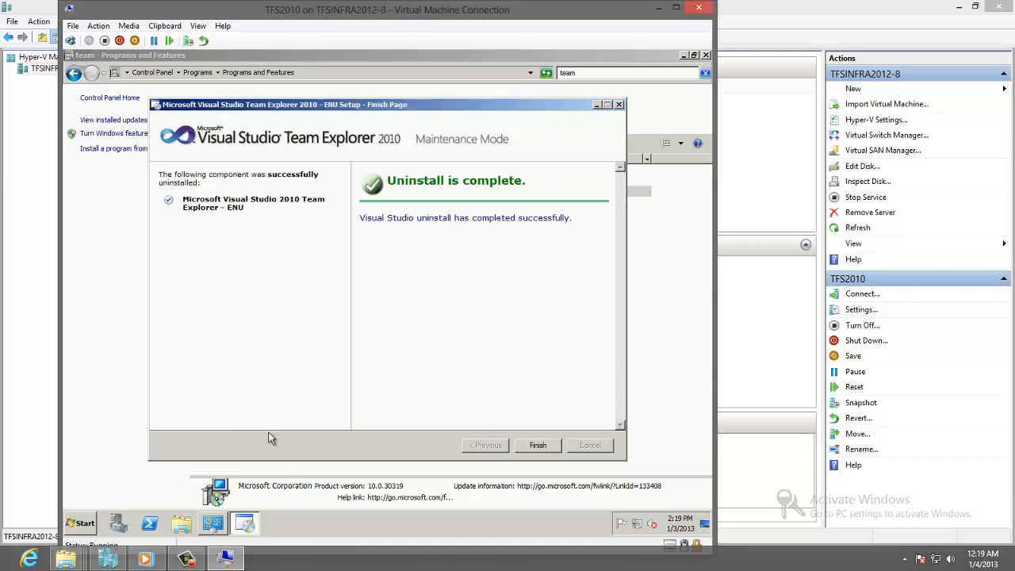
left_click(537, 445)
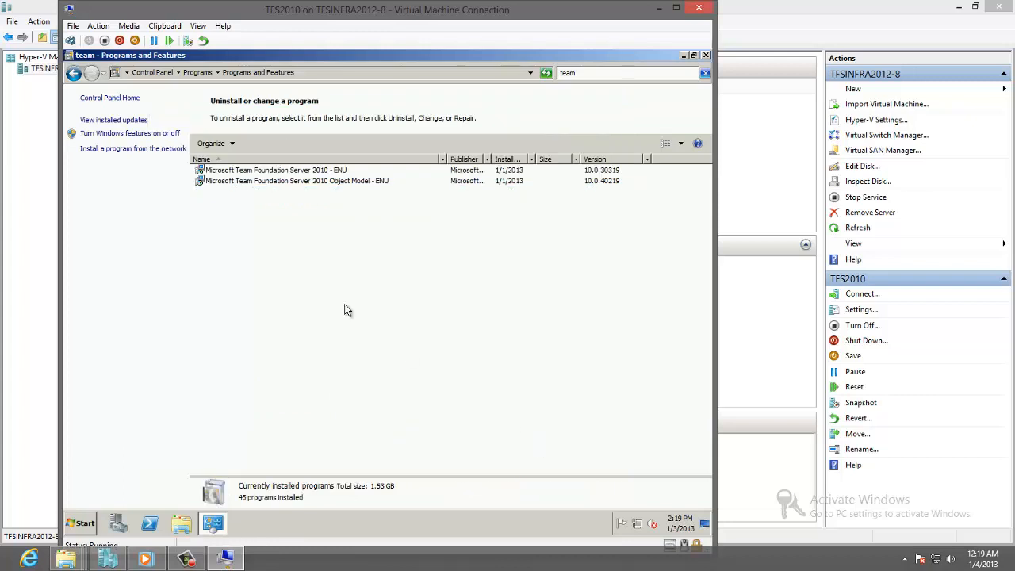
left_click(275, 169)
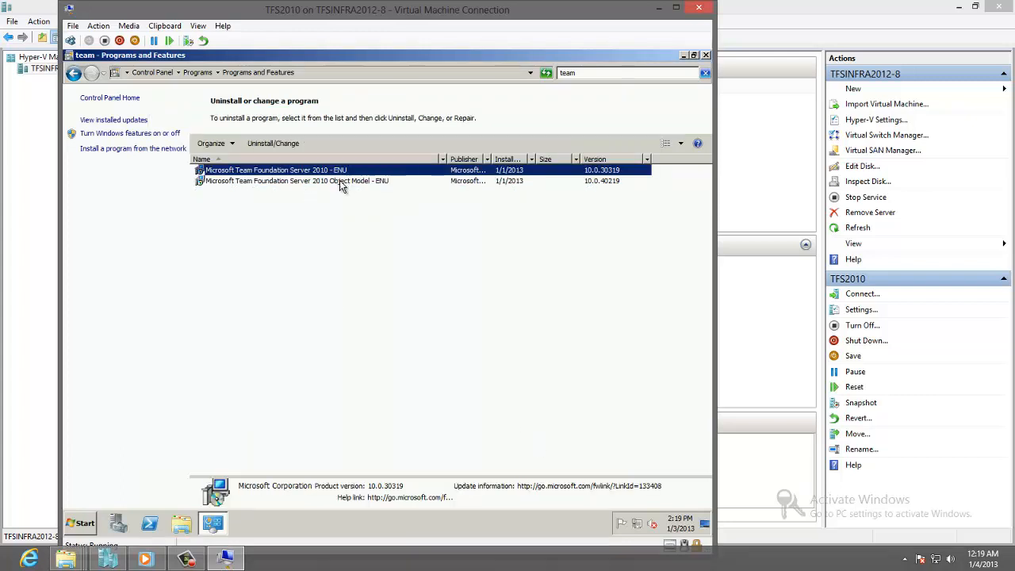
Step: Run the Team Foundation Server 2010 uninstall to completion, then uninstall the TFS 2010 Object Model
double_click(275, 170)
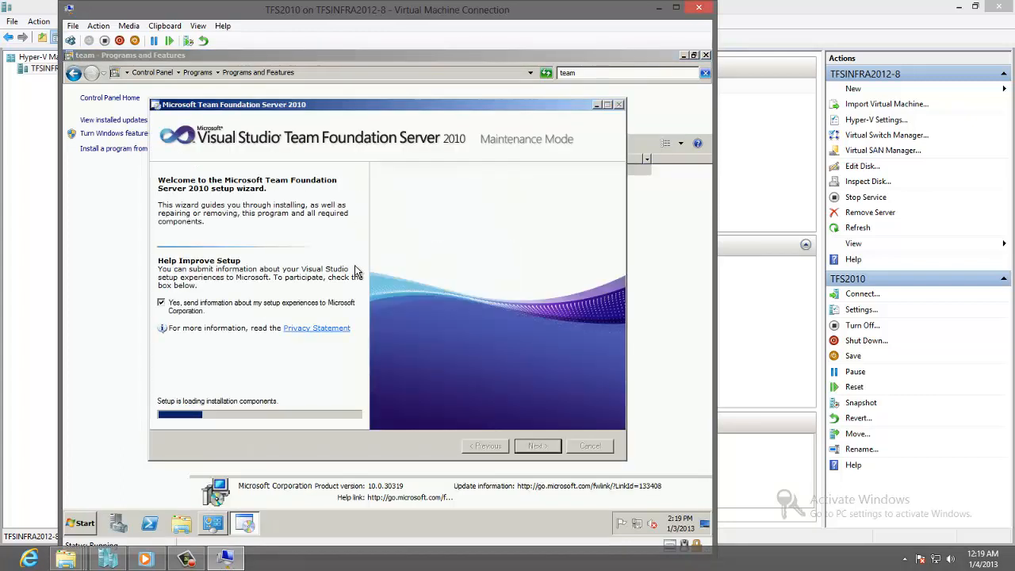
left_click(161, 302)
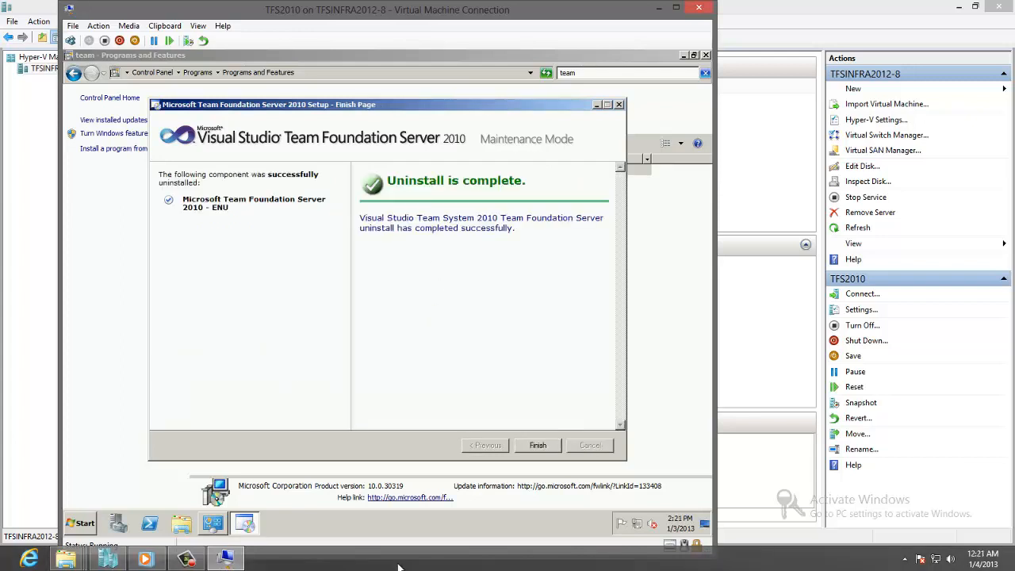
left_click(537, 445)
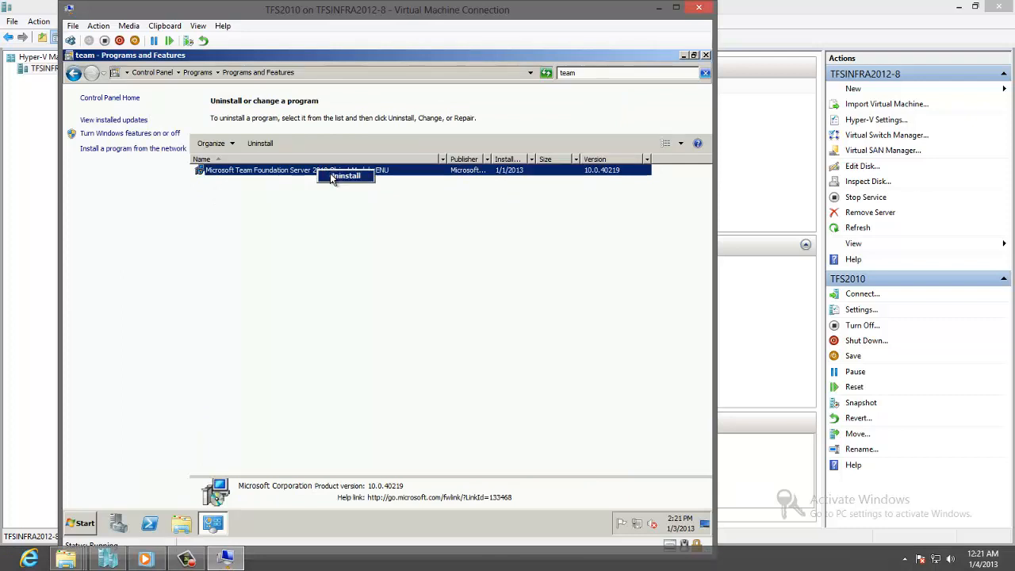
left_click(345, 175)
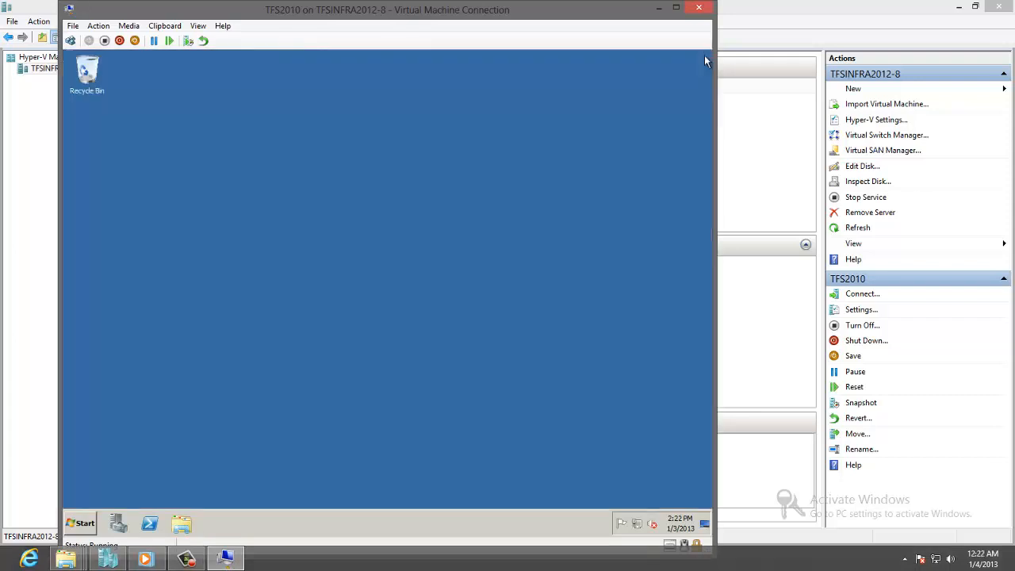
Step: Insert the team_foundation_server_2012 ISO from the Visual Studio 2012 folder into the DVD drive
left_click(129, 26)
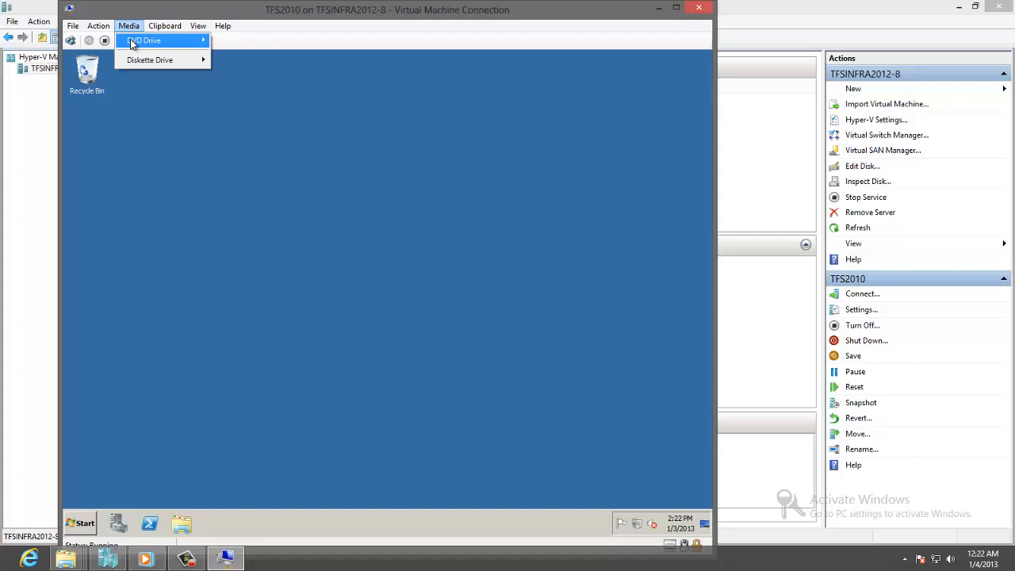
left_click(158, 38)
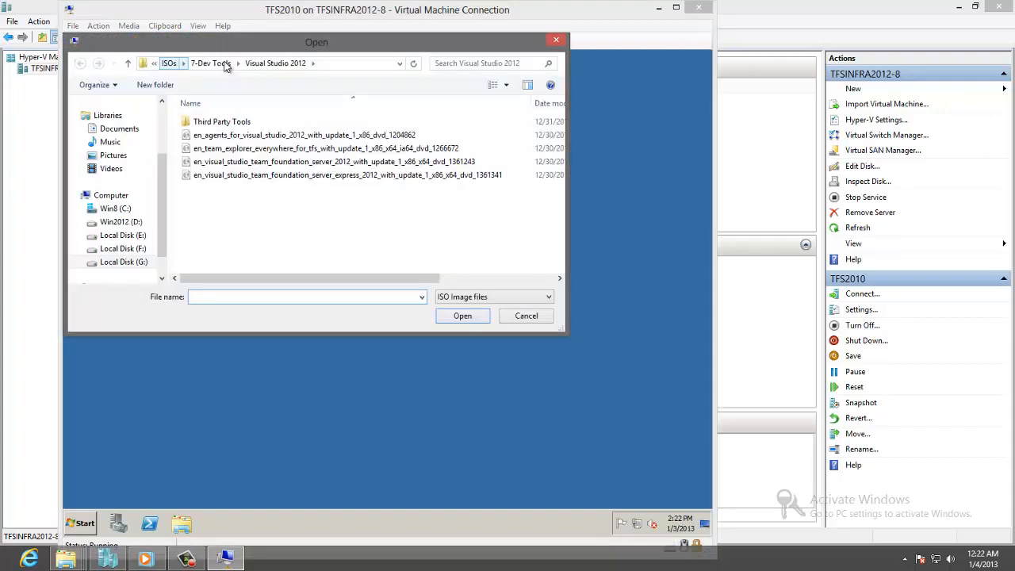
left_click(334, 161)
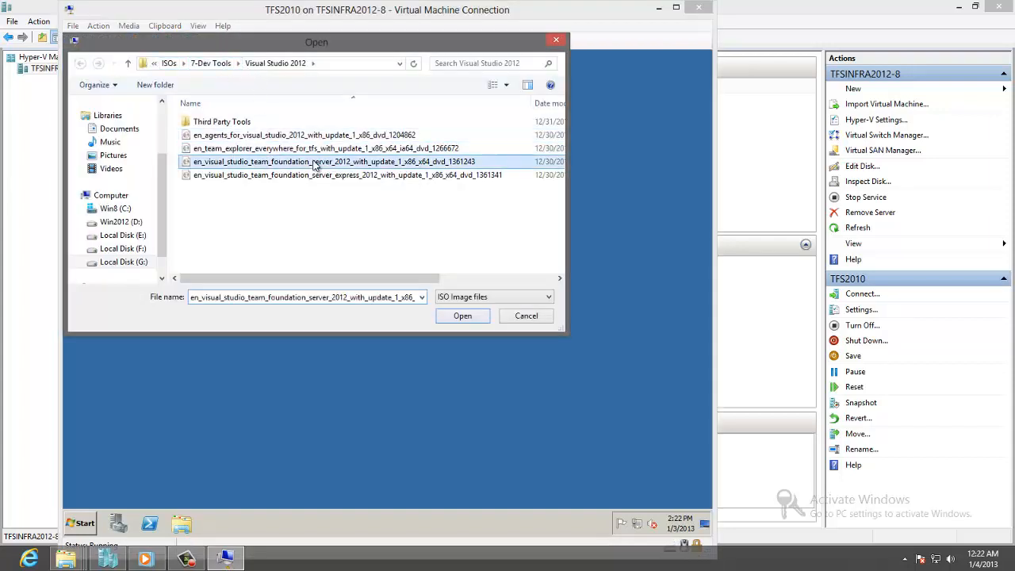
left_click(463, 316)
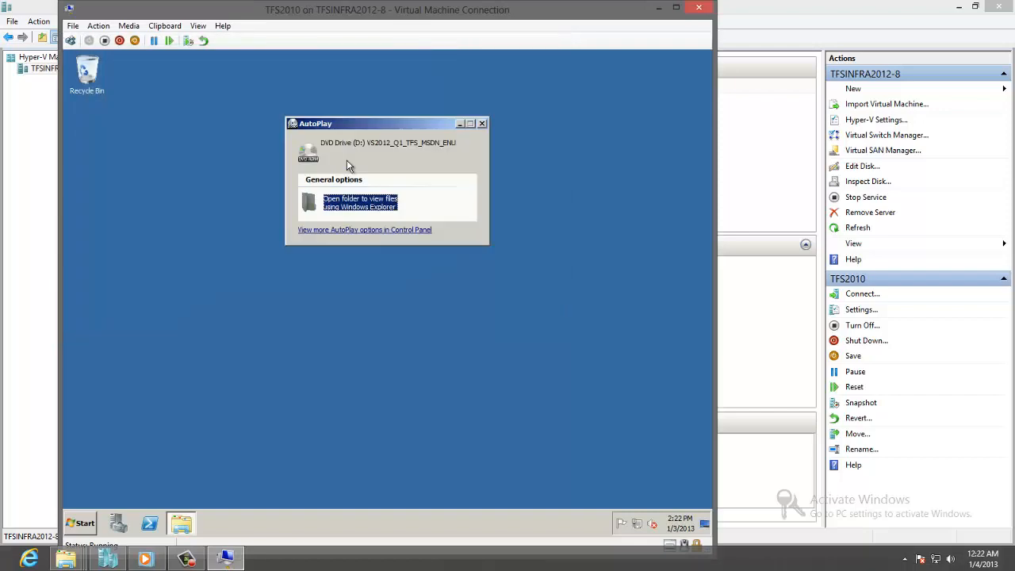
Step: Run tfs_sharePointExtensions from the disc's Remote SharePoint Extensions folder and accept the .NET 4.5 restart
left_click(360, 202)
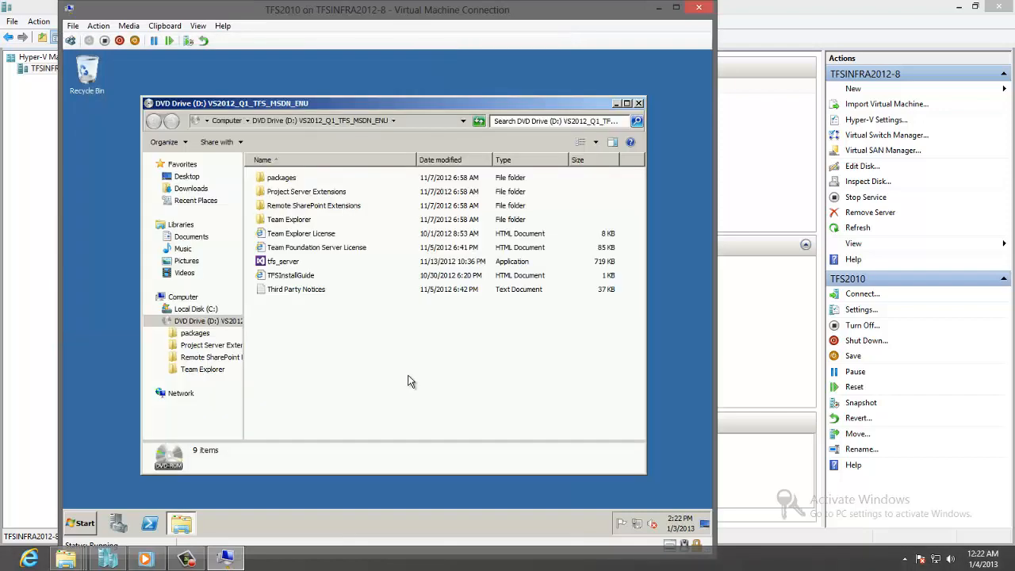
double_click(313, 205)
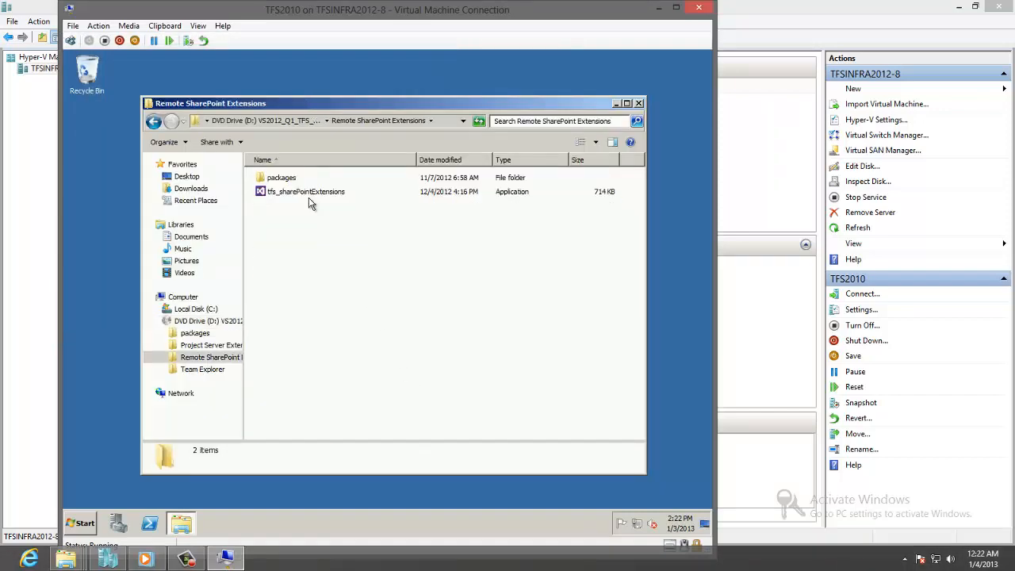
double_click(307, 191)
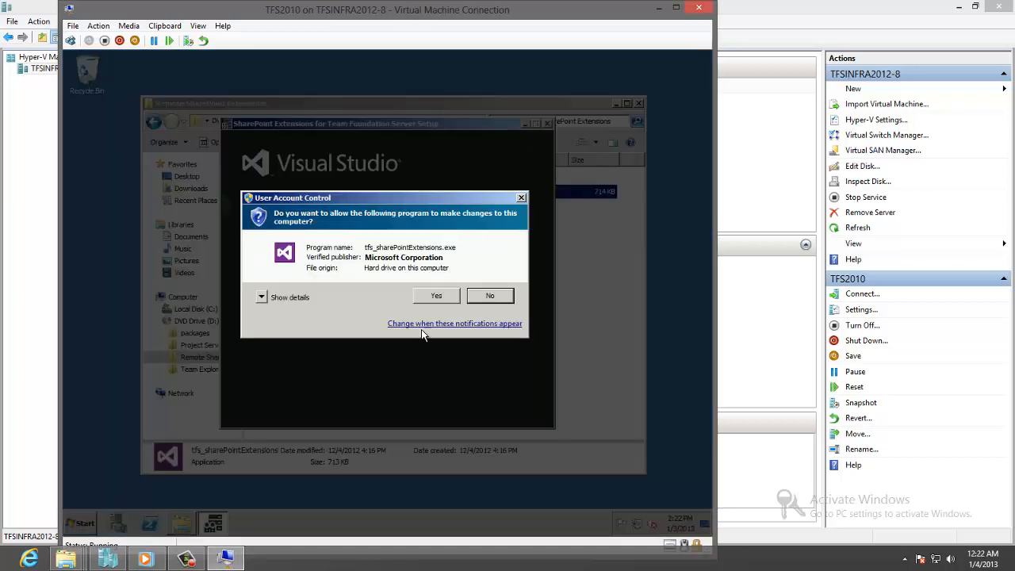
left_click(436, 296)
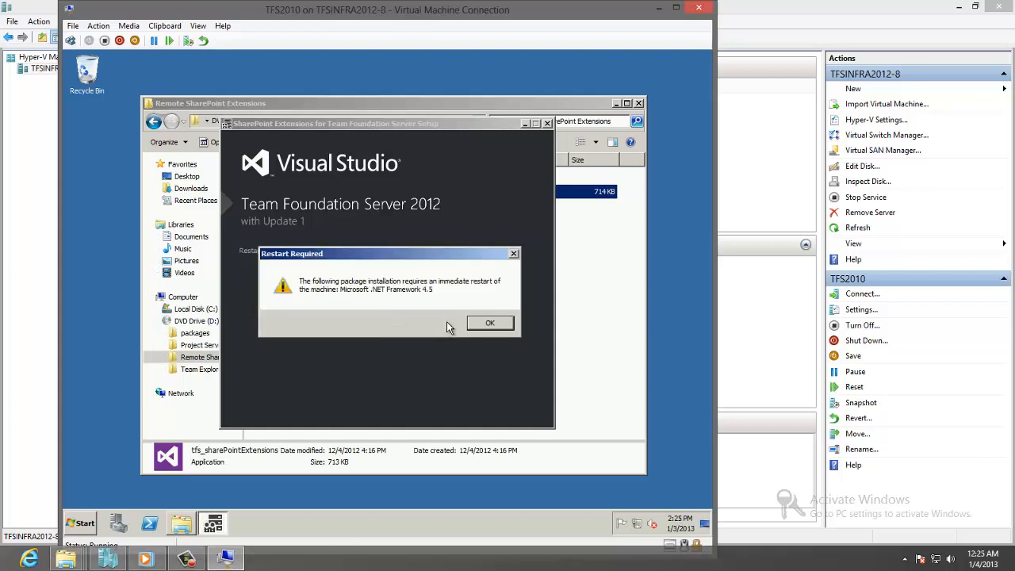
left_click(490, 322)
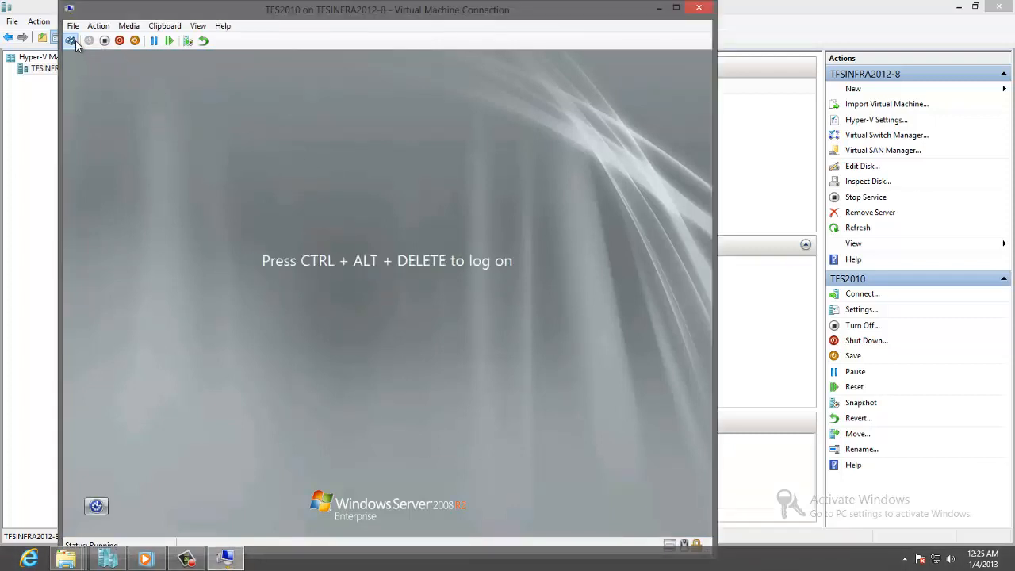
Step: Log back on to the restarted VM via the Ctrl+Alt+Delete toolbar button
left_click(73, 40)
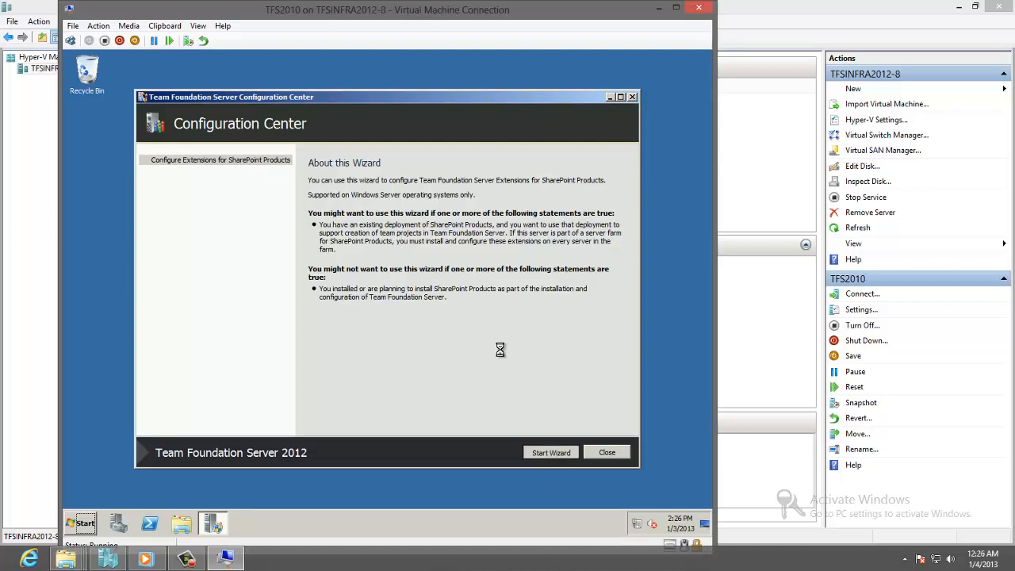
Step: Run the SharePoint Extensions wizard through readiness checks and Configure to Success
left_click(550, 452)
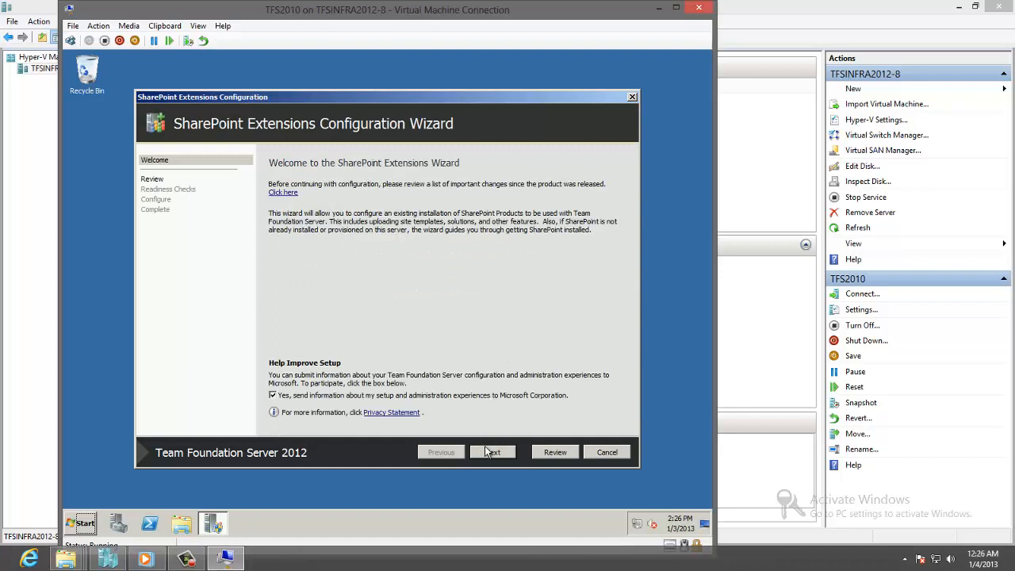
left_click(493, 451)
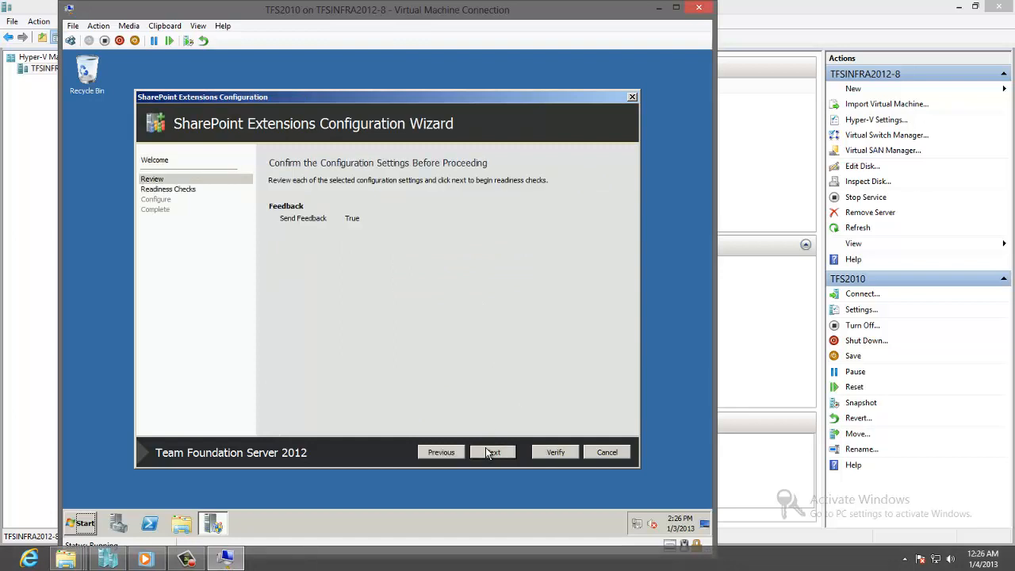
left_click(492, 452)
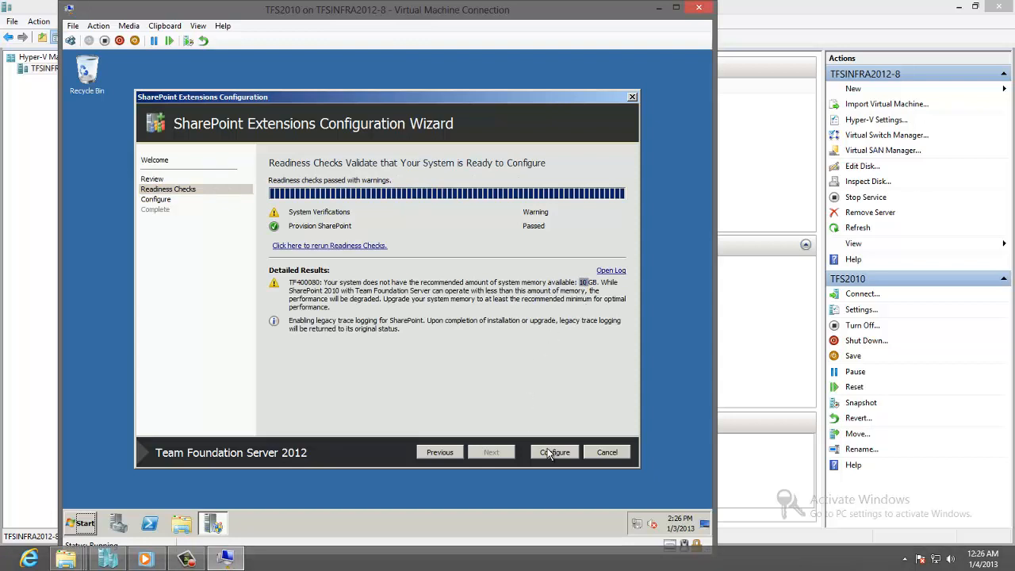
left_click(554, 451)
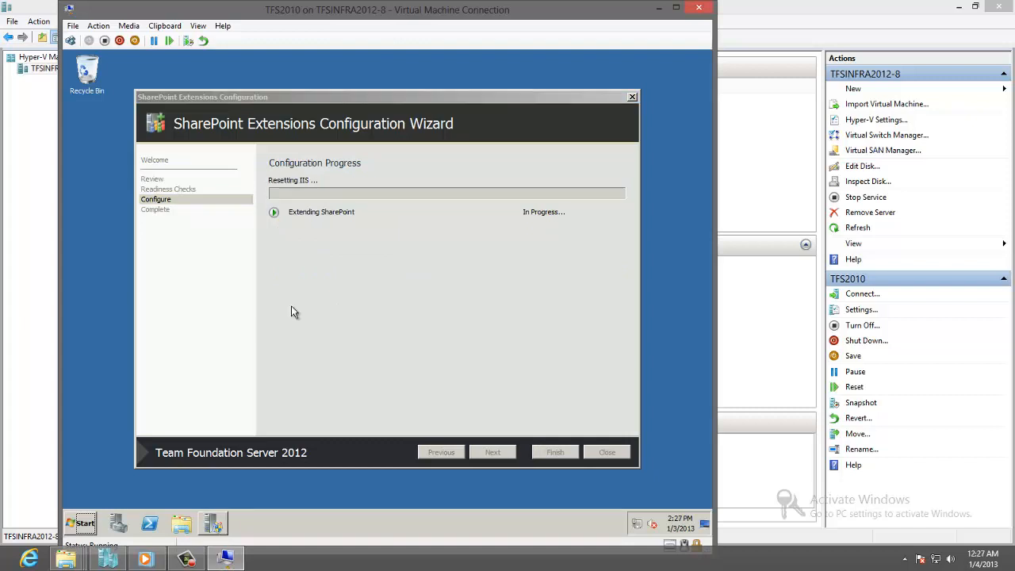
mouse_move(316, 364)
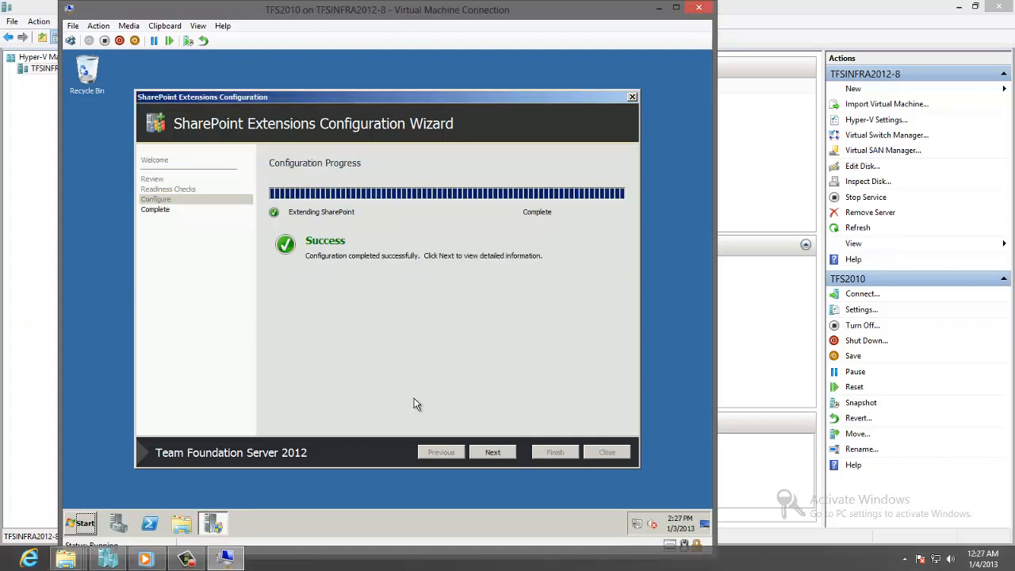
left_click(493, 452)
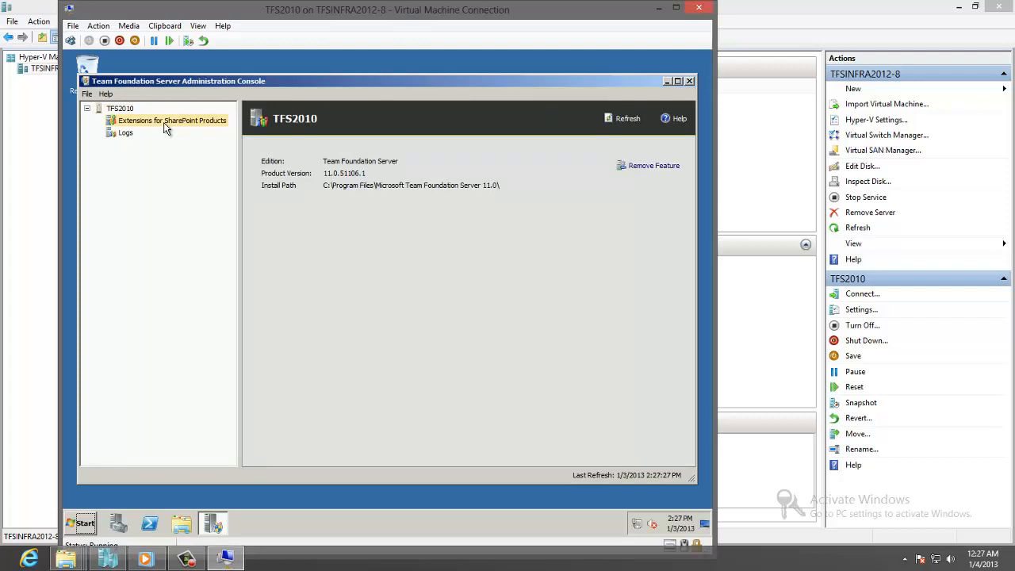
left_click(169, 119)
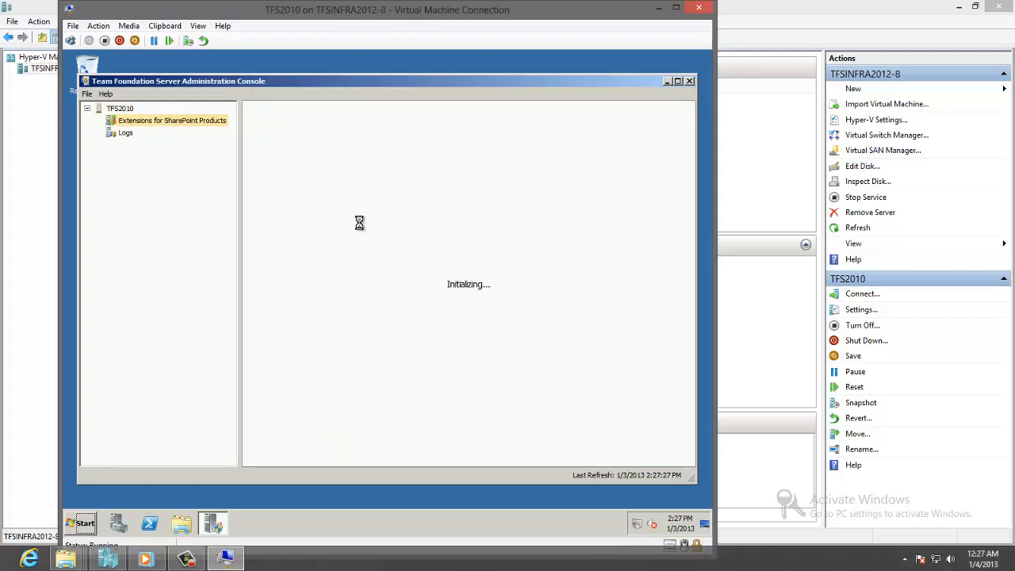
left_click(171, 120)
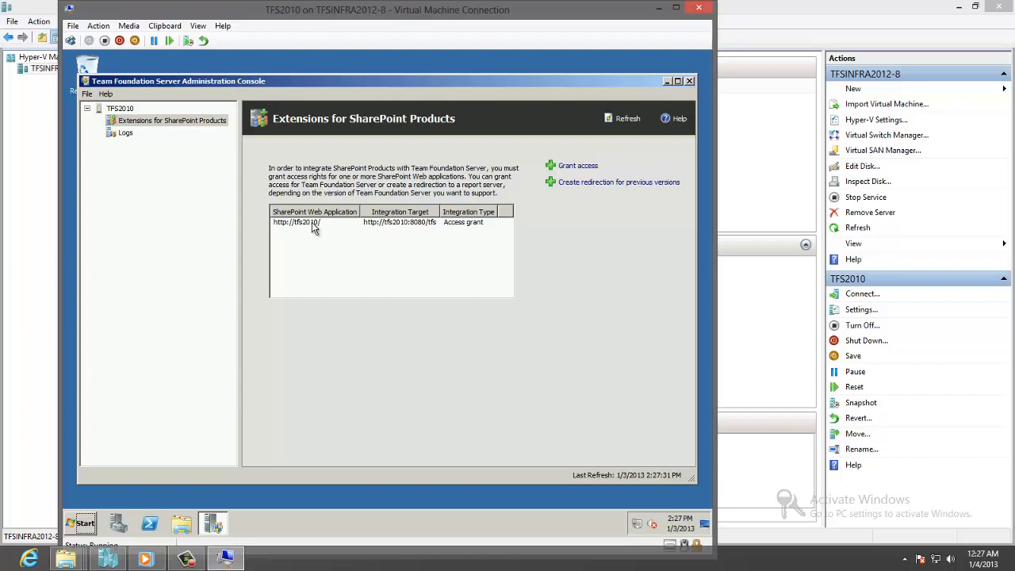
left_click(295, 221)
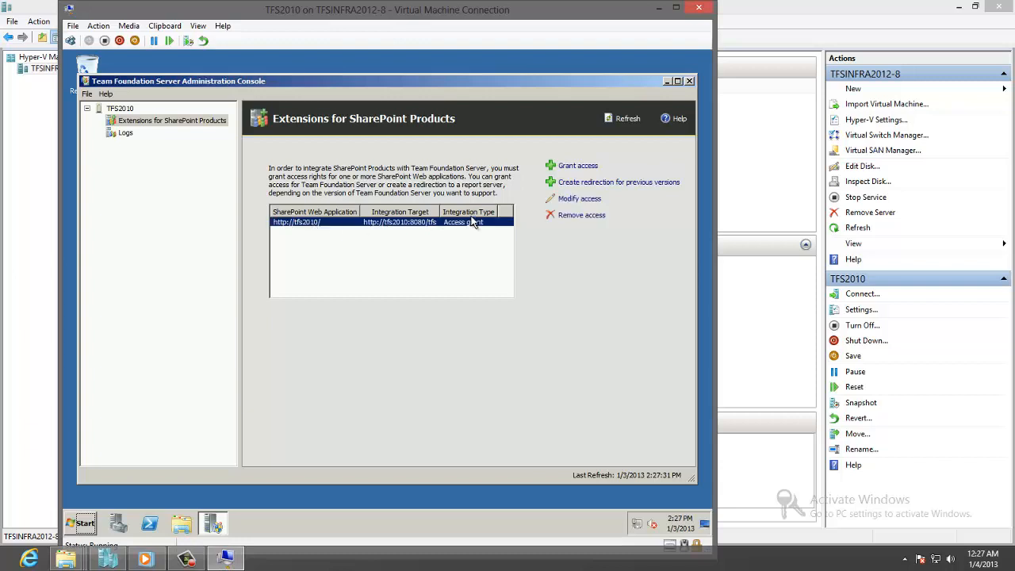
left_click(580, 199)
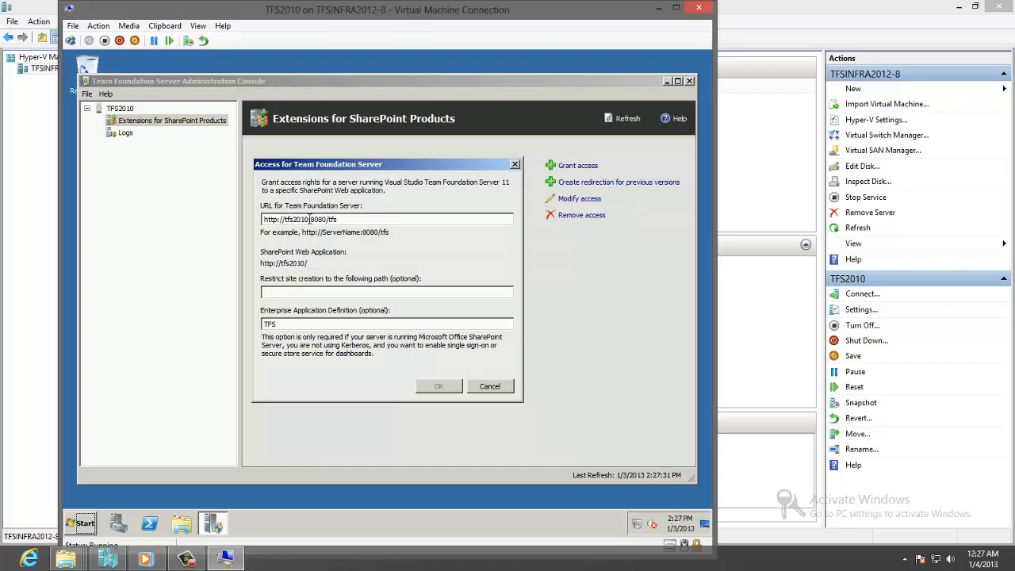
double_click(299, 219)
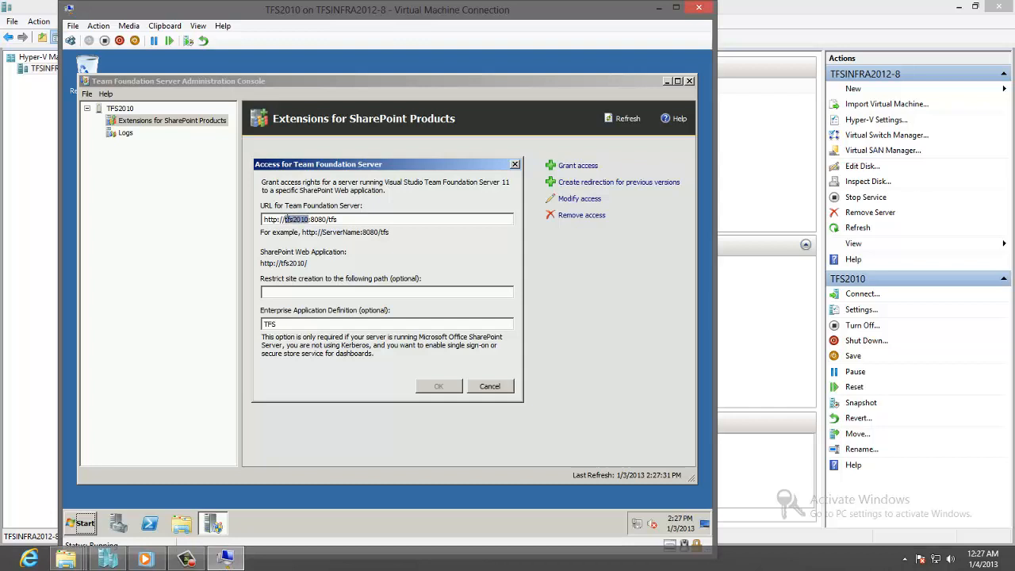